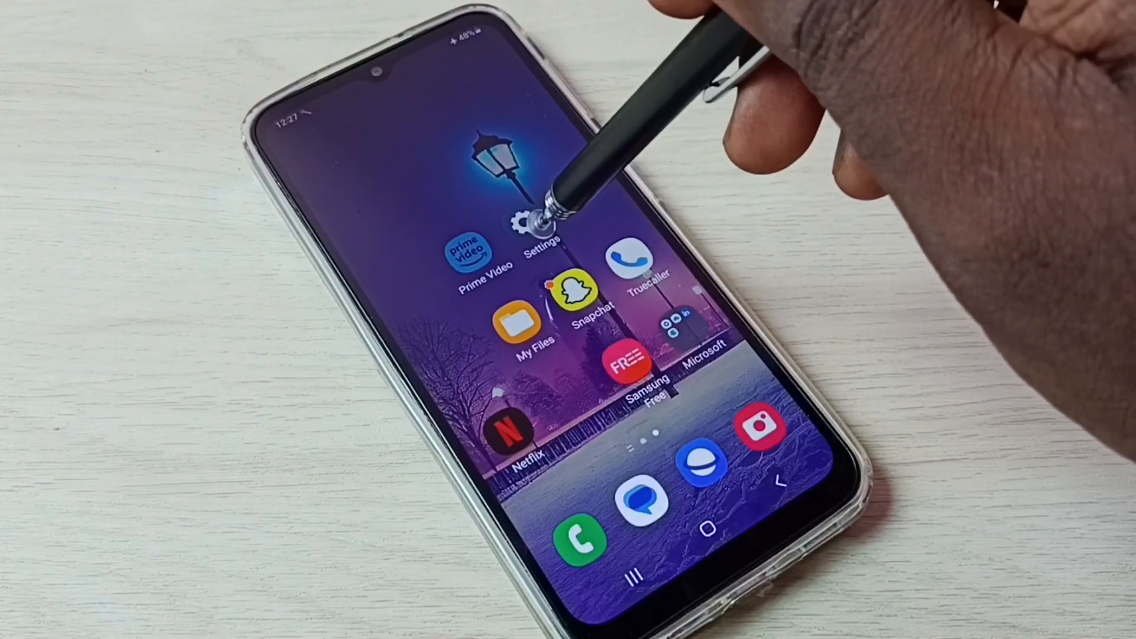
# Go from the home screen into Settings and down to Advanced features.
pyautogui.click(518, 225)
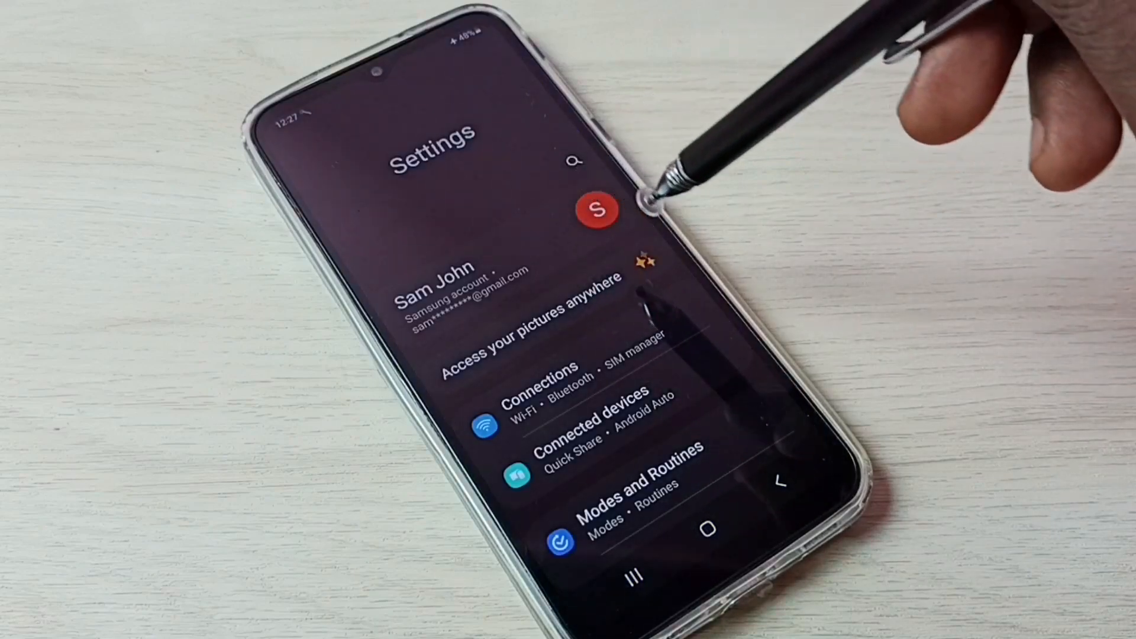
pyautogui.scroll(-3)
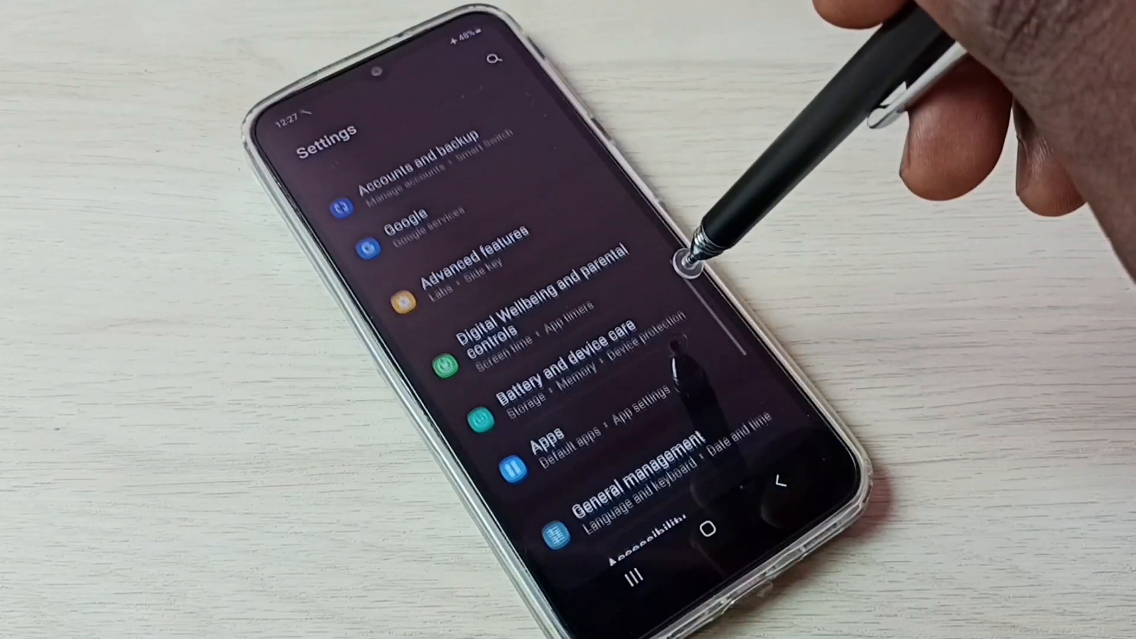
pyautogui.scroll(-3)
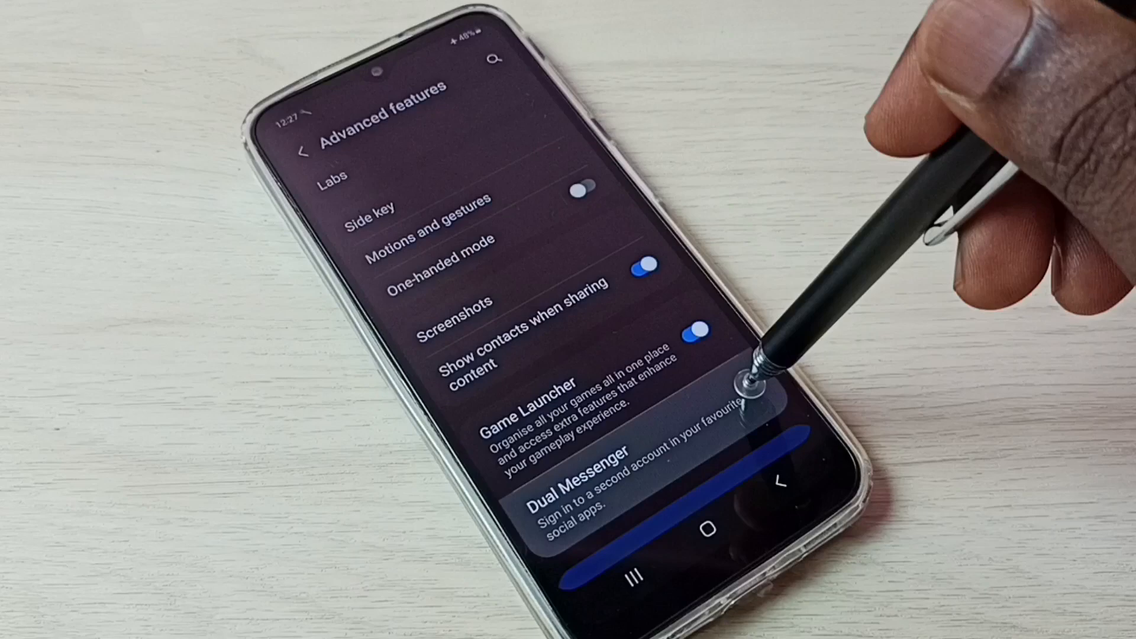
# In Dual Messenger, switch on WhatsApp to prompt for a second copy.
pyautogui.click(576, 478)
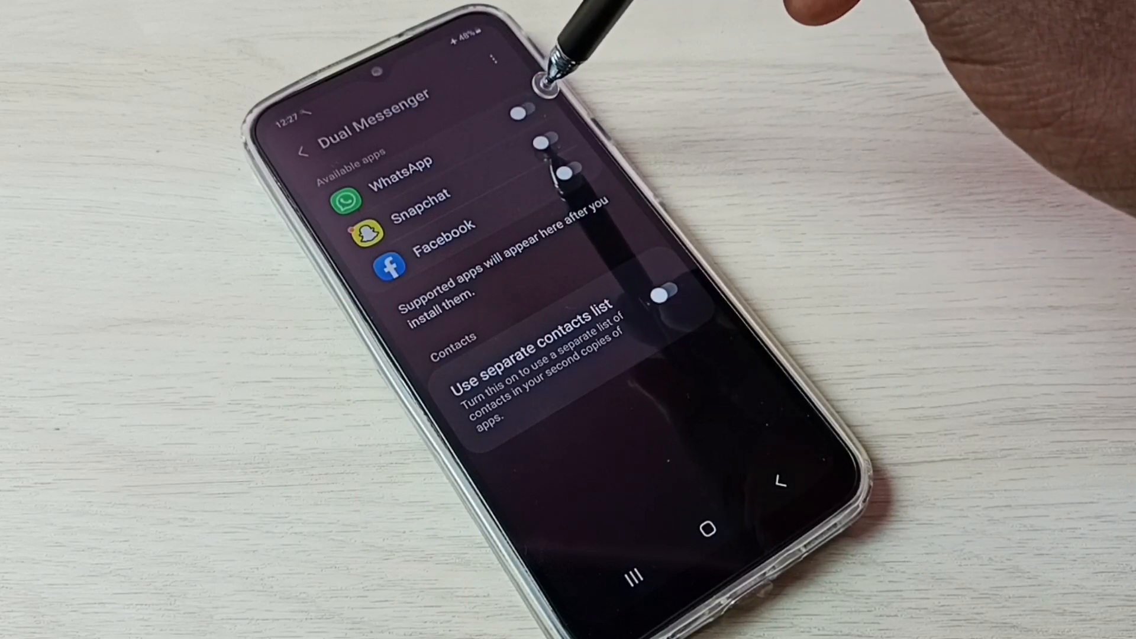
pyautogui.click(523, 108)
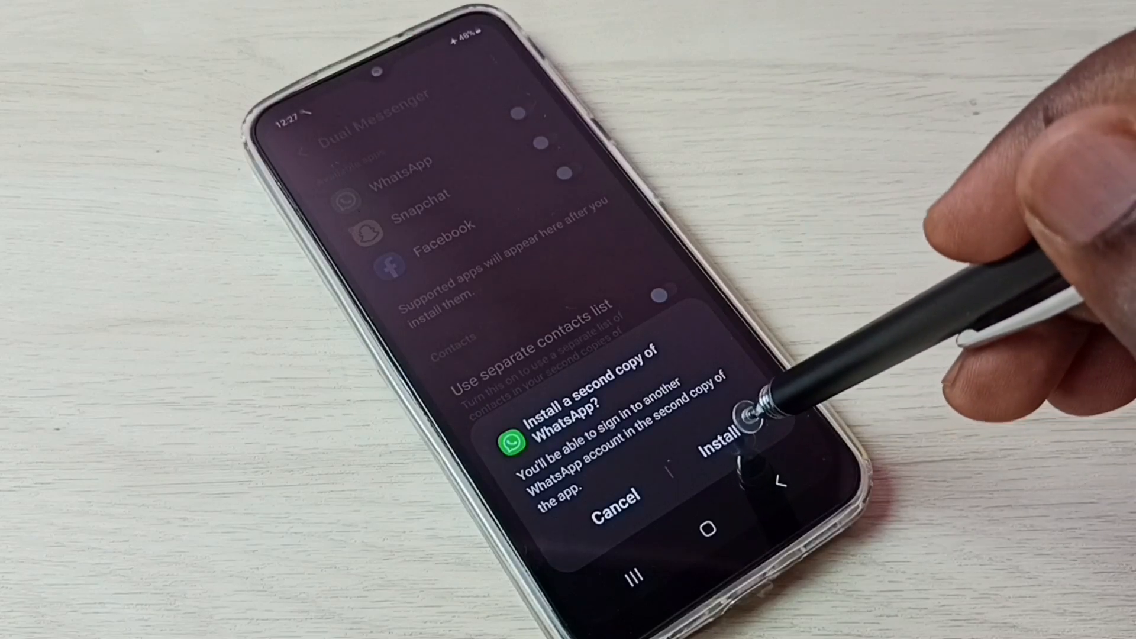
# Install the second WhatsApp copy and let it use the regular contacts list.
pyautogui.click(729, 434)
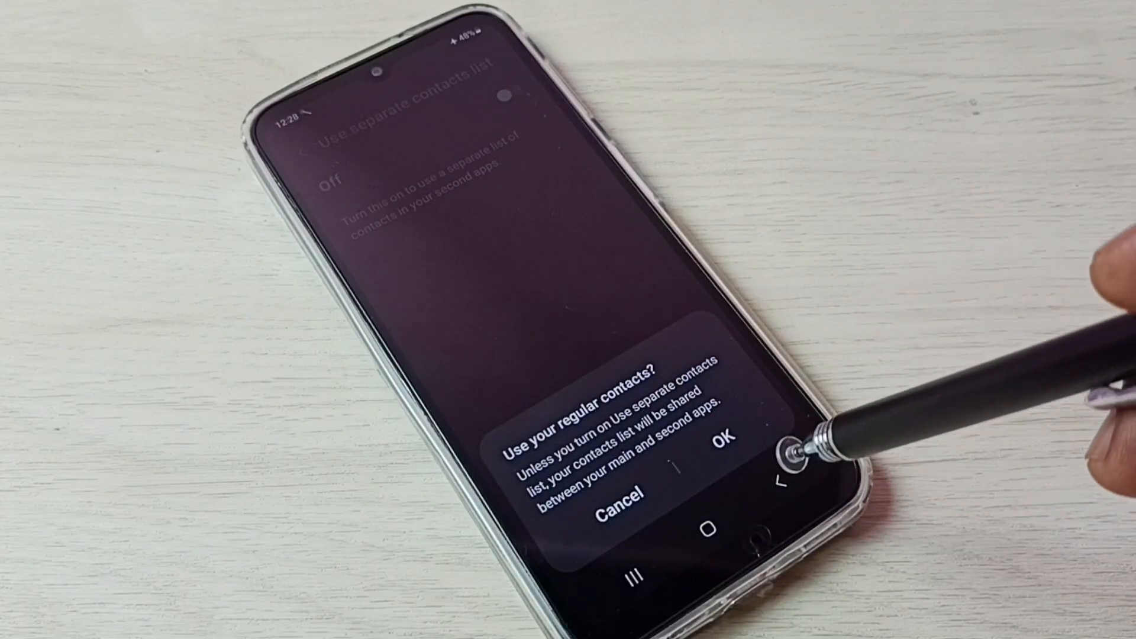
pyautogui.click(727, 440)
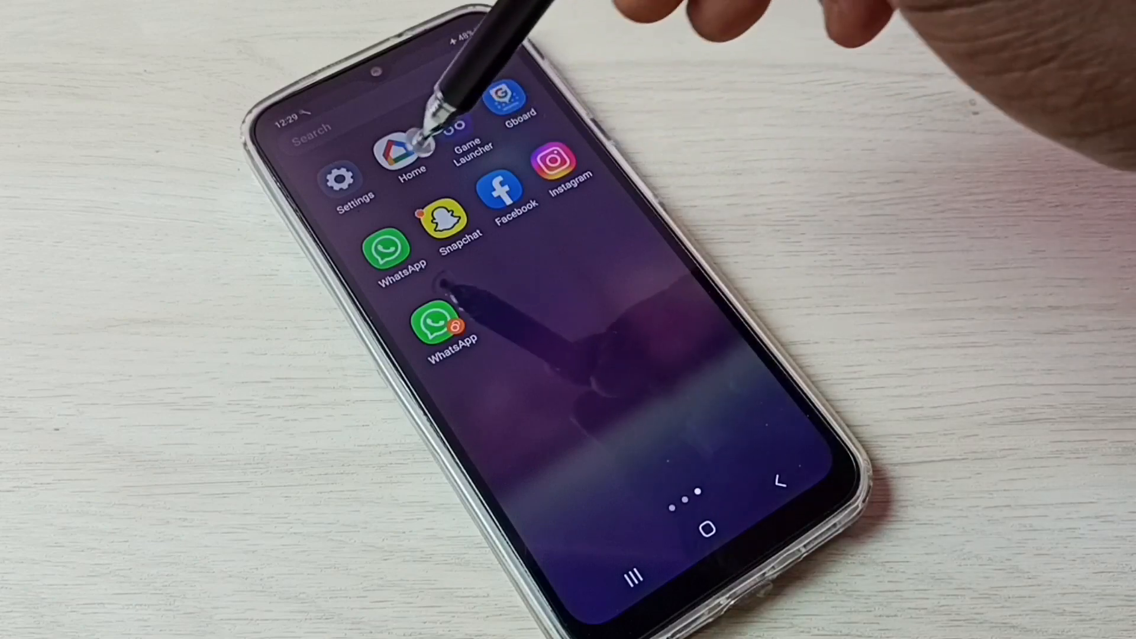
# From the app drawer showing both WhatsApp icons, reopen Settings.
pyautogui.click(340, 177)
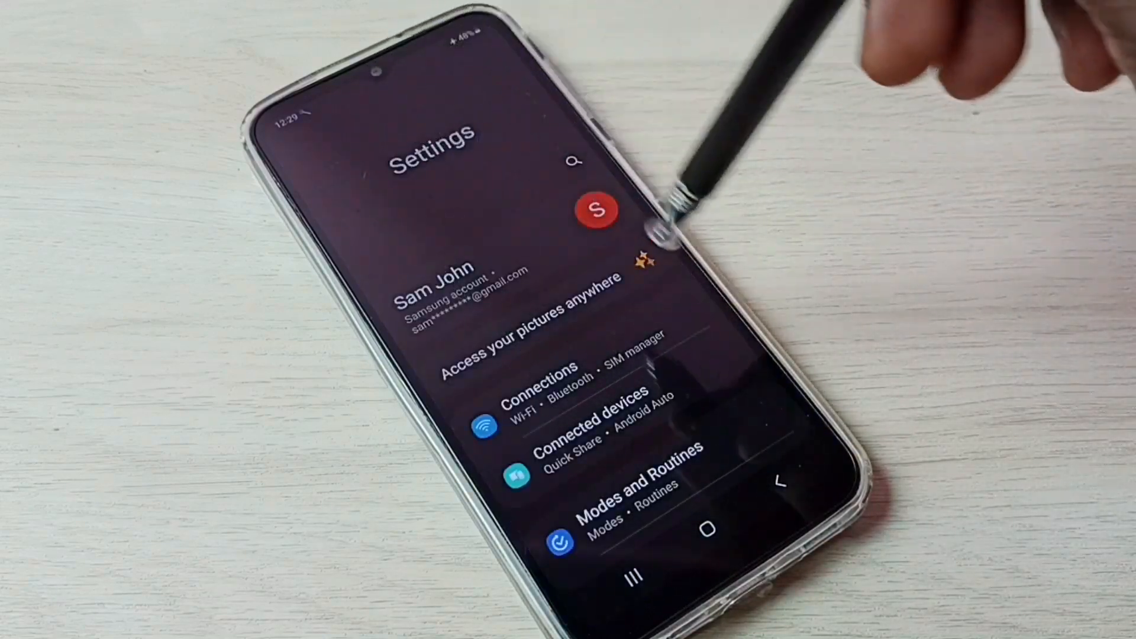
# Scroll the Settings list and return to the Advanced features page.
pyautogui.scroll(-3)
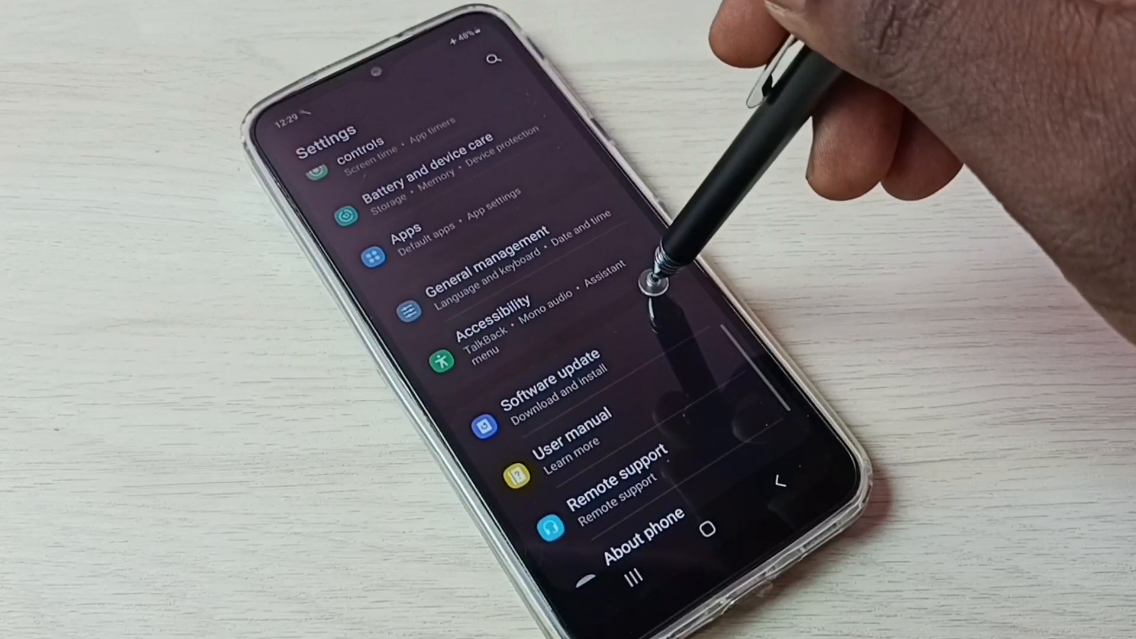
pyautogui.scroll(-3)
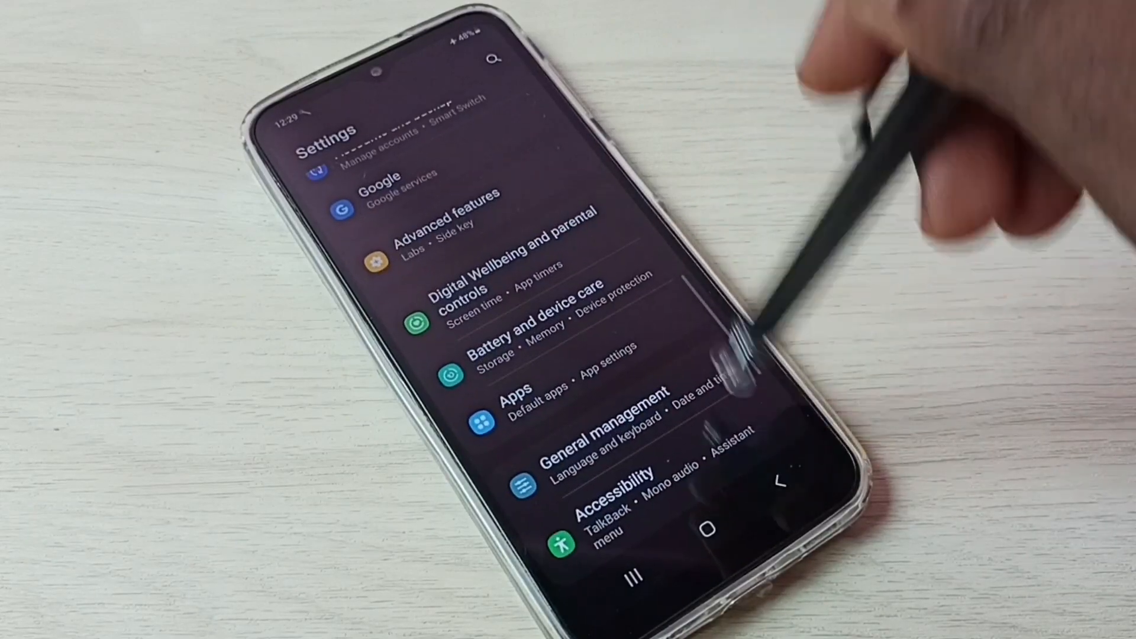
pyautogui.click(450, 225)
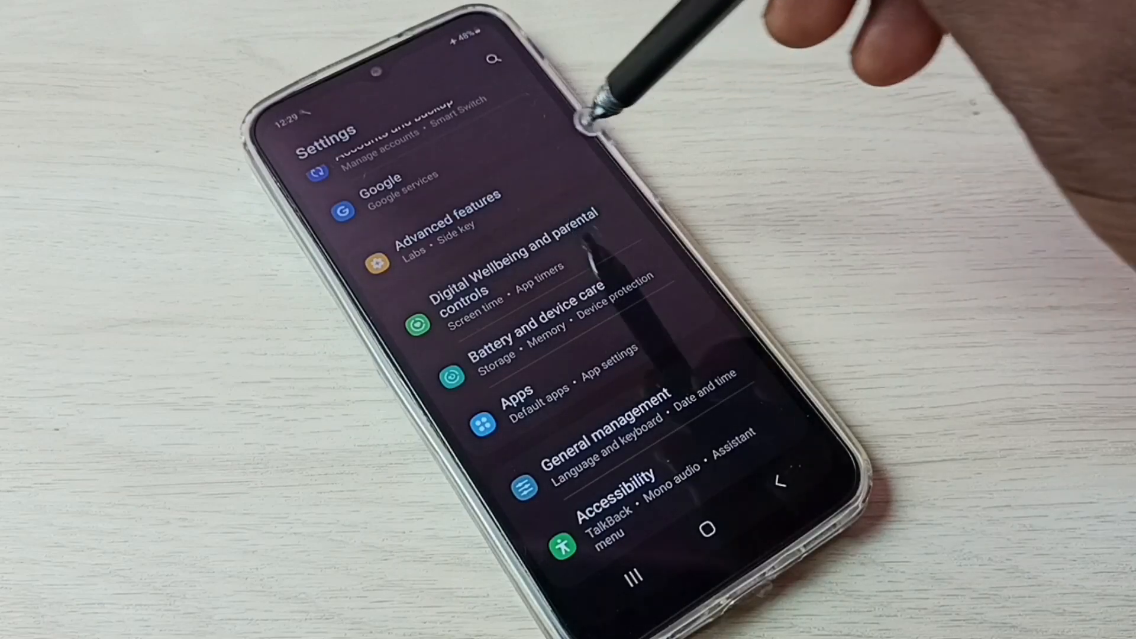
pyautogui.click(434, 218)
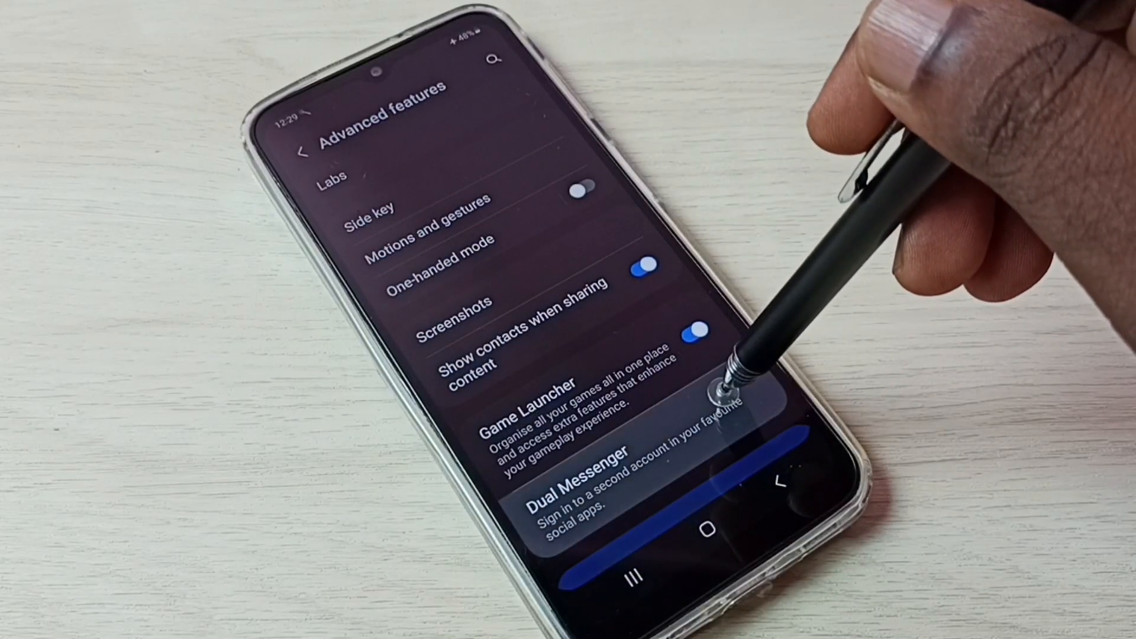
# Uninstall the cloned WhatsApp through Dual Messenger and go back to the home screen.
pyautogui.click(572, 471)
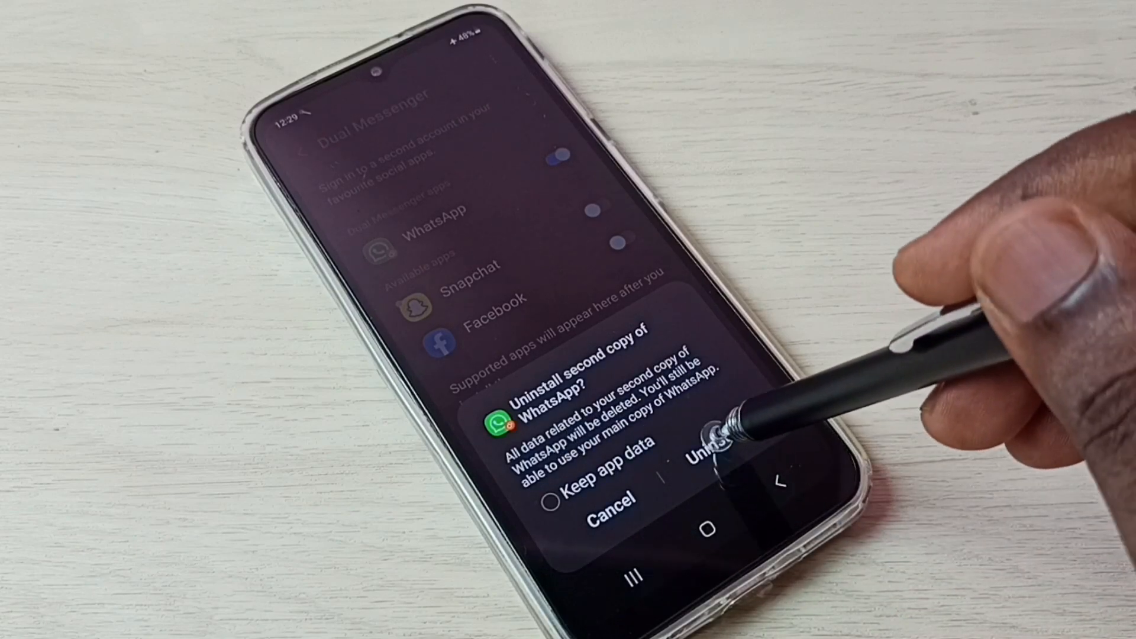
pyautogui.click(713, 453)
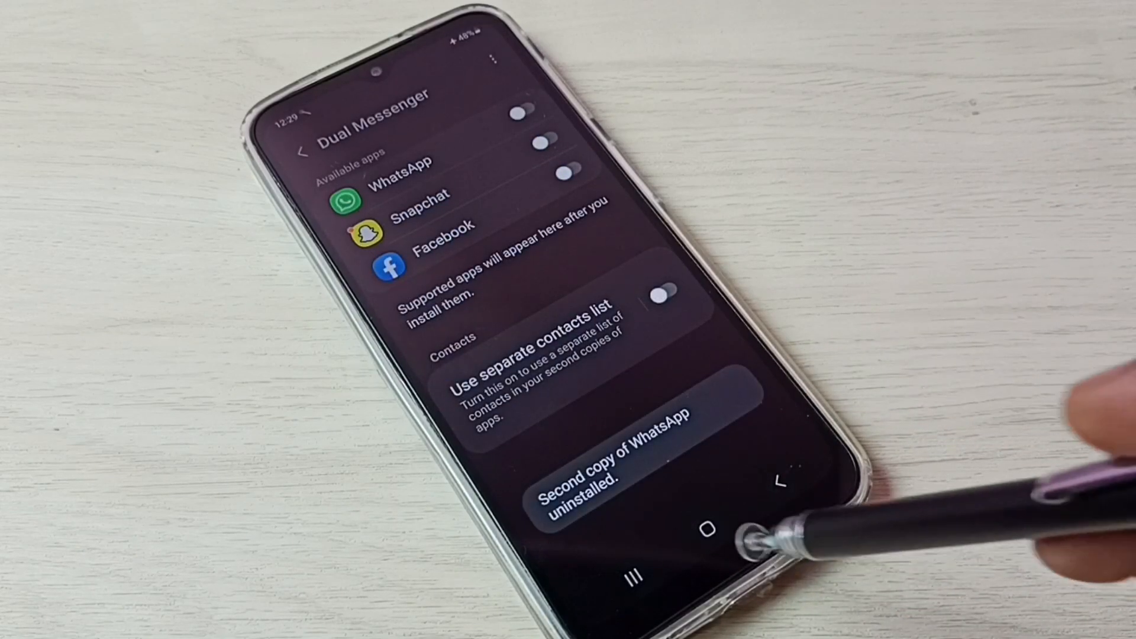
pyautogui.click(701, 529)
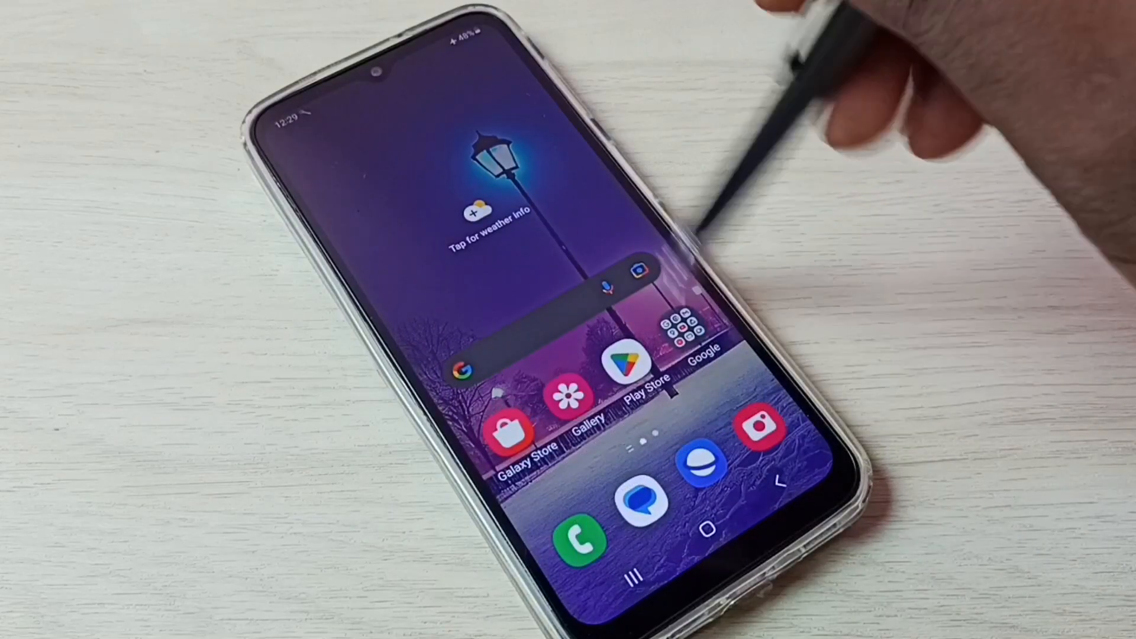